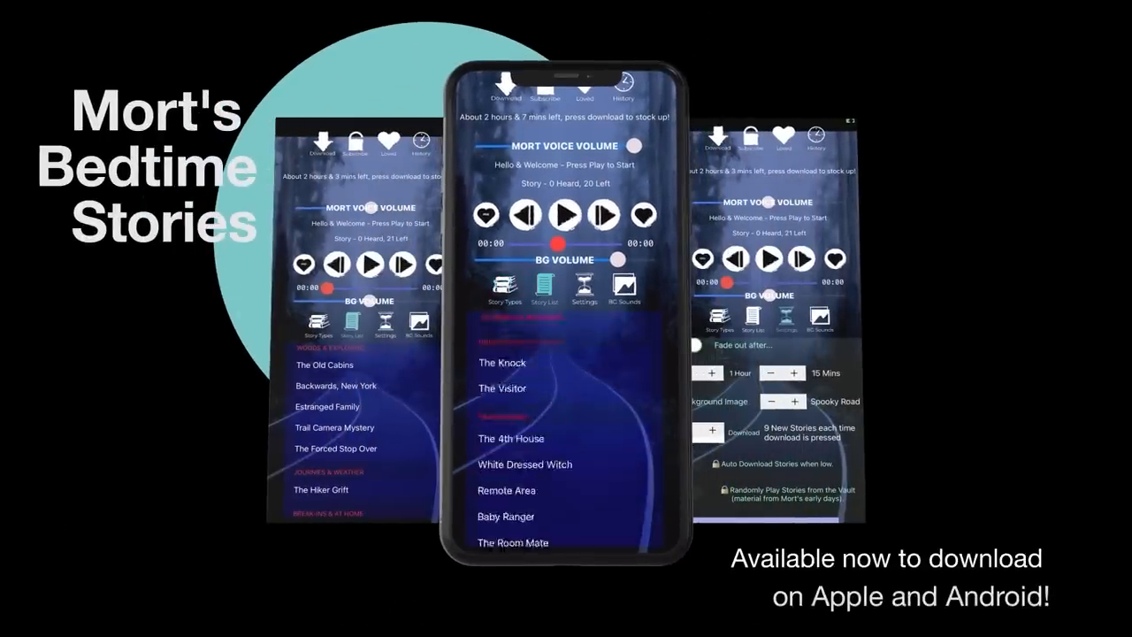
- Show the app's settings screen with fade-out timer, Spooky Road background and download options on the centre phone
{"action": "left_click", "coordinate": [584, 287]}
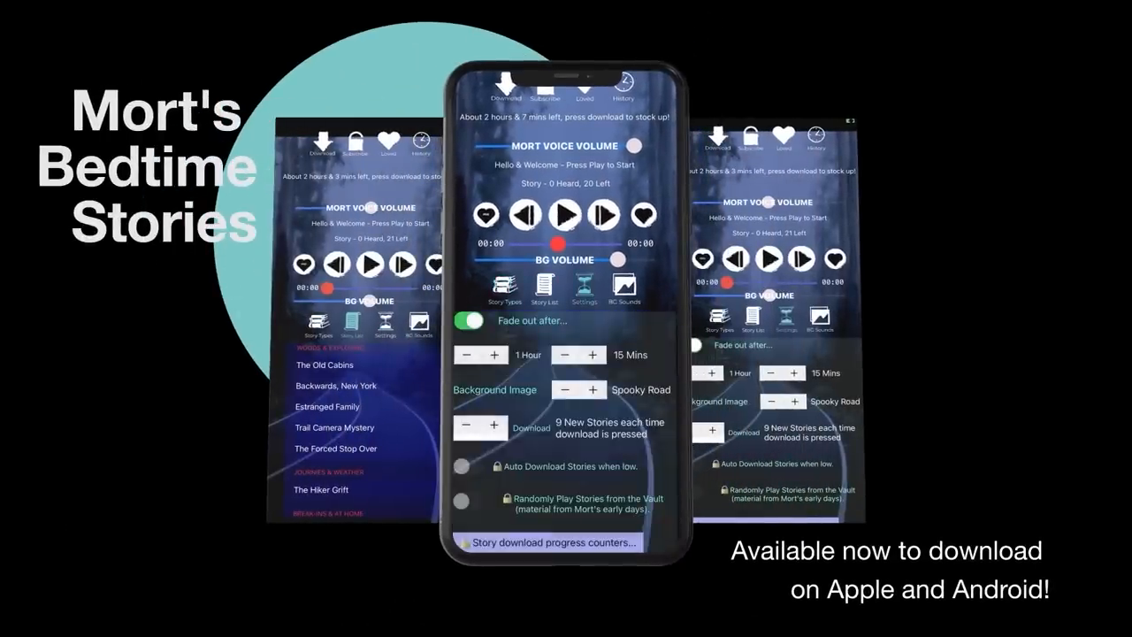